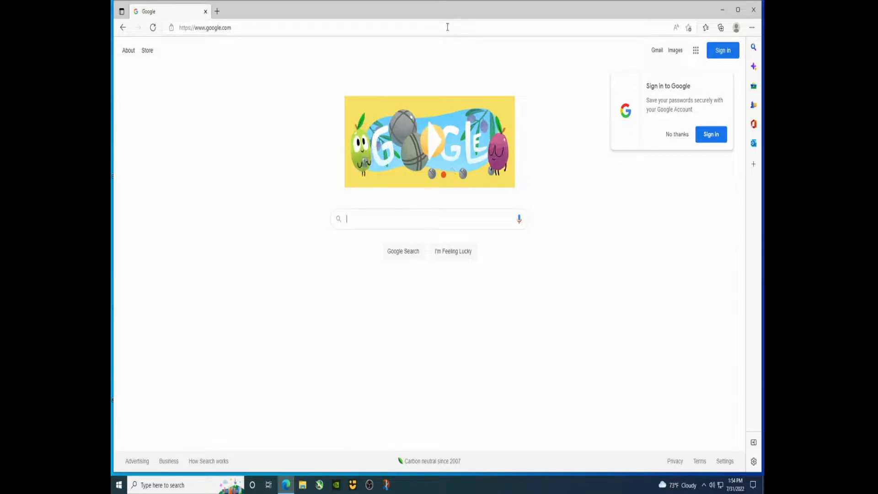
# Search Google for "msi pro z690-a ddr4" to find the motherboard.
pyautogui.write('msi pro z690-a ddr4')
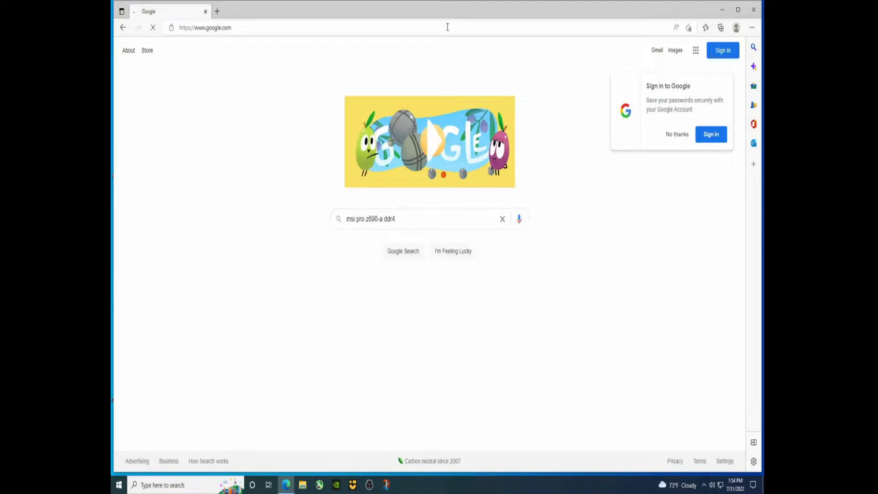
pyautogui.click(402, 251)
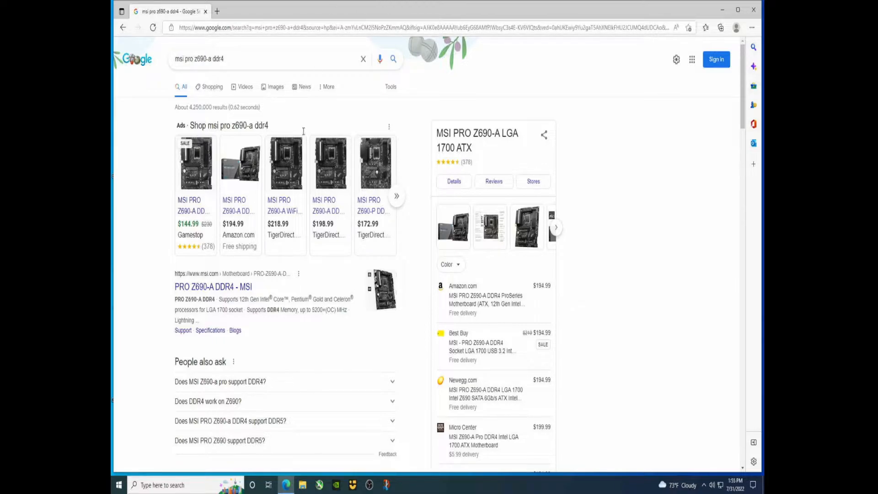
# Open the MSI PRO Z690-A DDR4 product page, accept cookies, and head to Support.
pyautogui.click(213, 286)
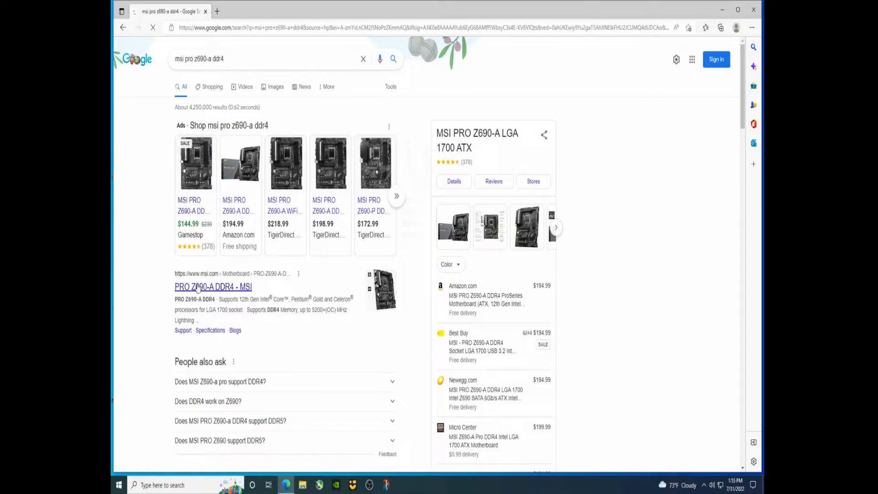
pyautogui.click(213, 286)
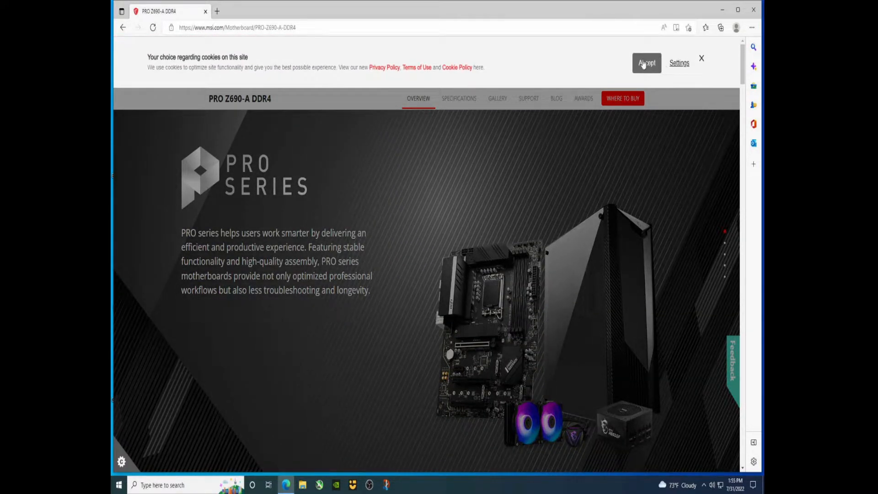
pyautogui.click(646, 63)
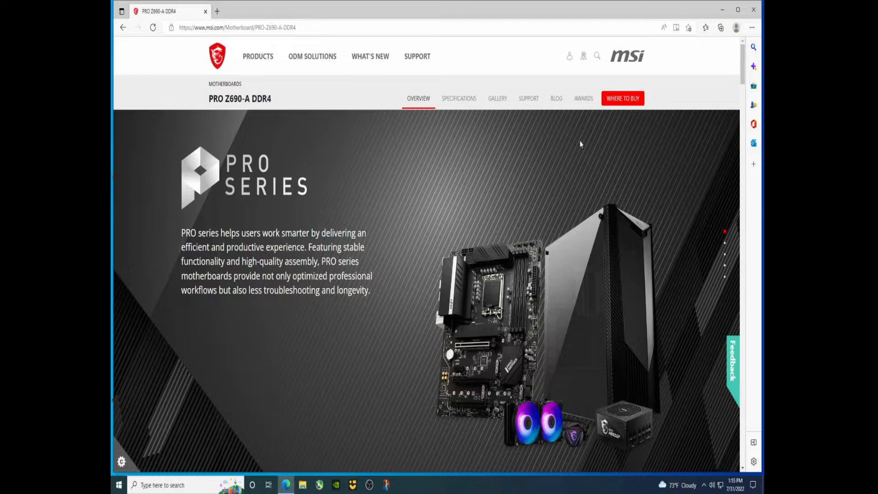
pyautogui.moveTo(564, 137)
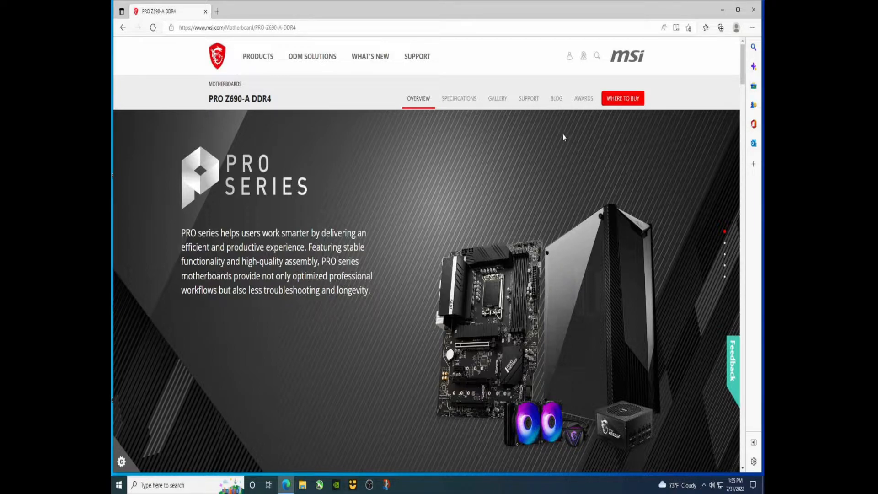
pyautogui.moveTo(527, 161)
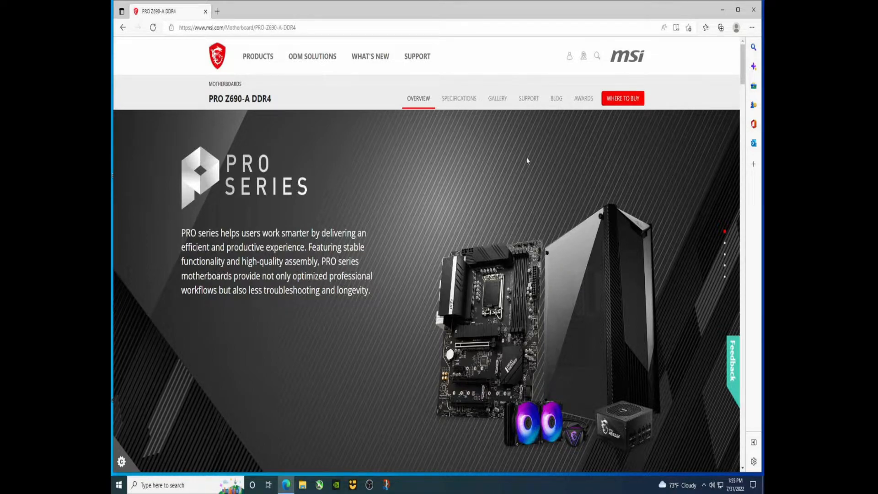
pyautogui.scroll(-3)
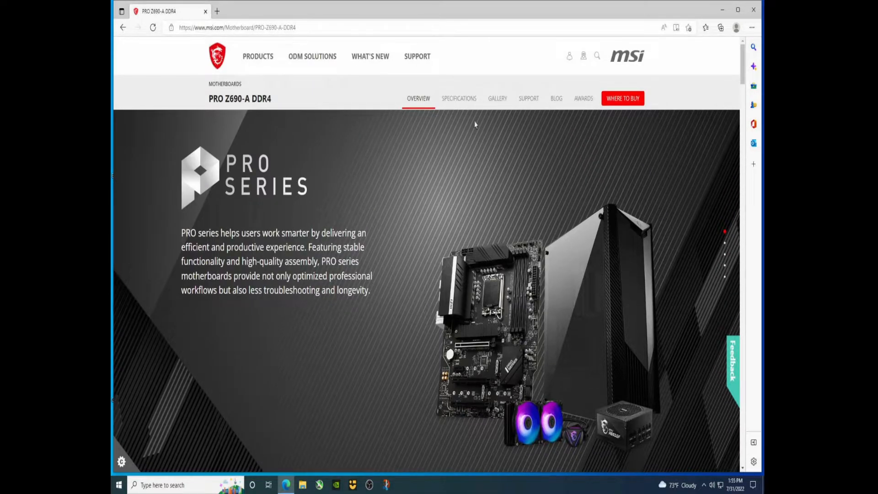
pyautogui.click(527, 98)
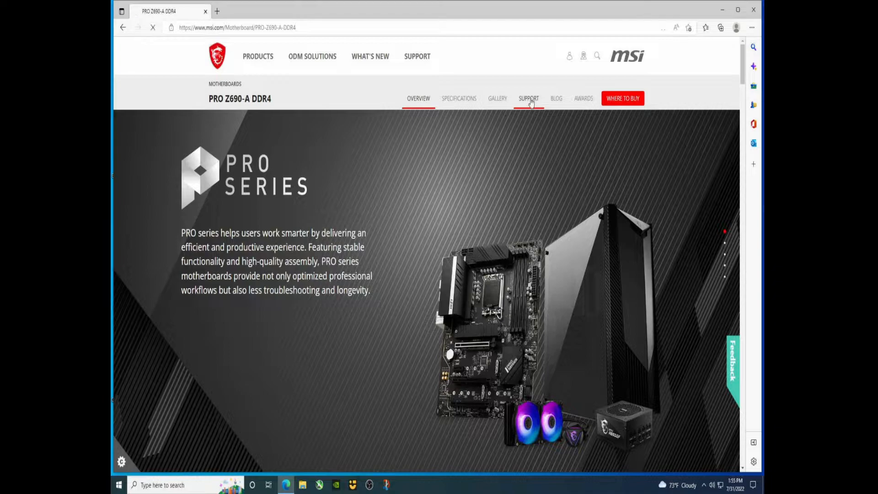
pyautogui.click(528, 98)
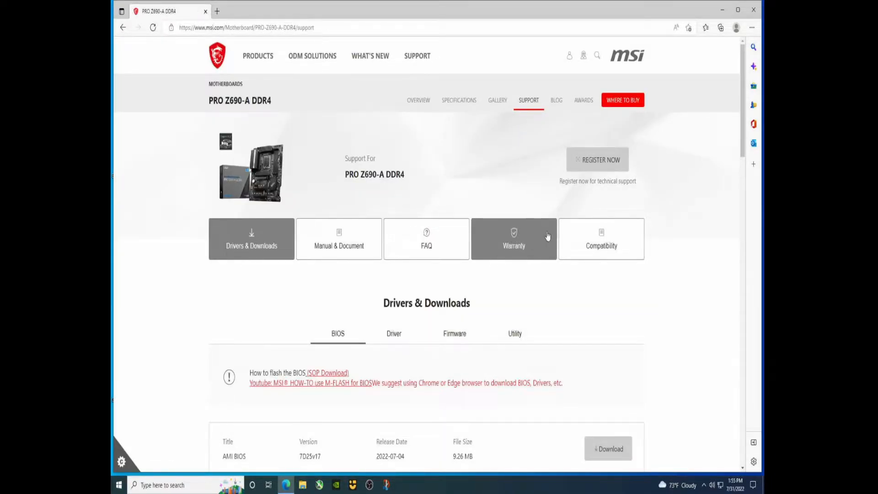
pyautogui.moveTo(345, 295)
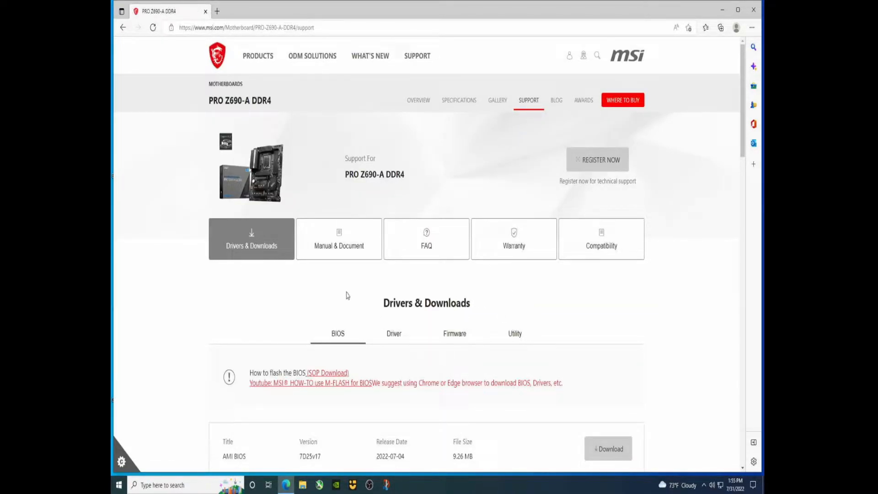
pyautogui.scroll(-3)
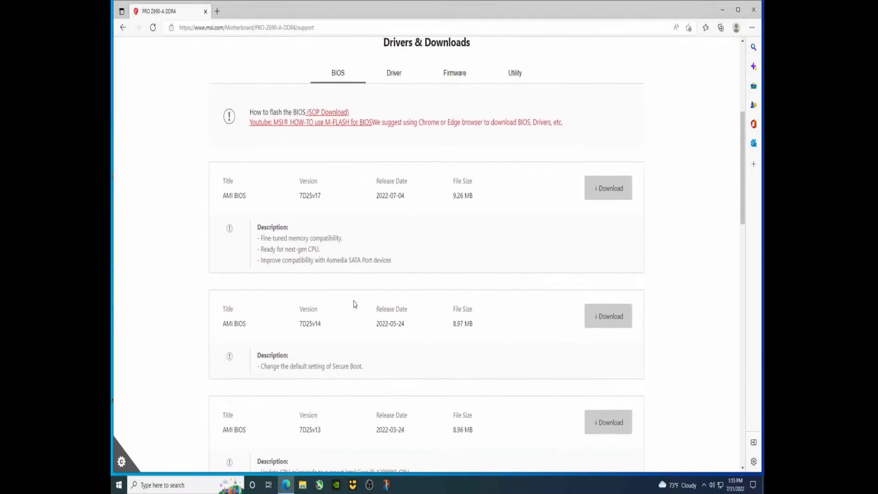
pyautogui.moveTo(235, 378)
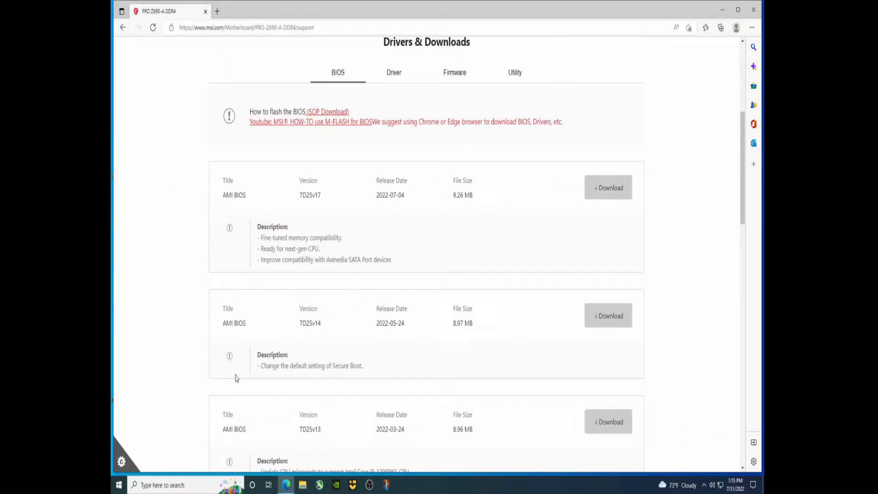
pyautogui.moveTo(195, 254)
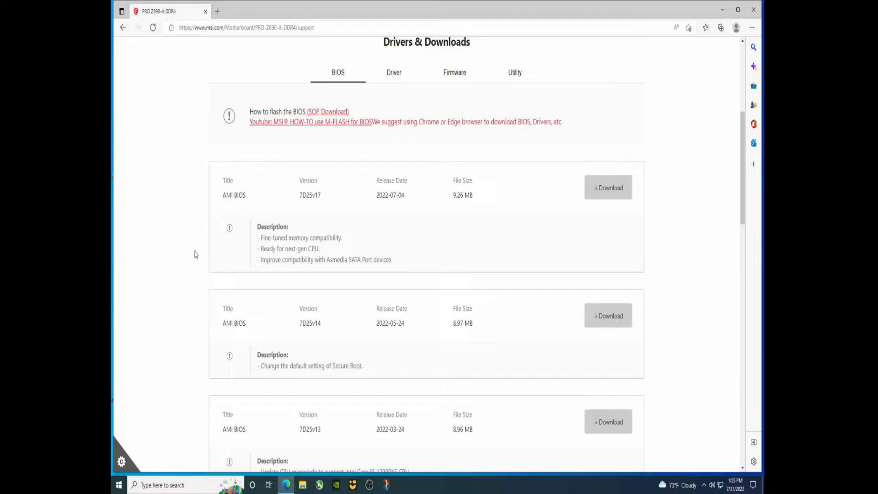
pyautogui.scroll(-3)
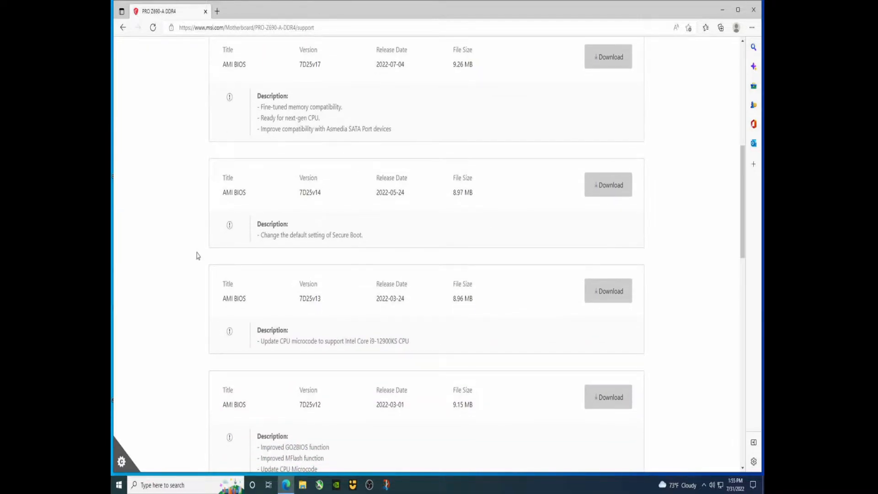
pyautogui.scroll(3)
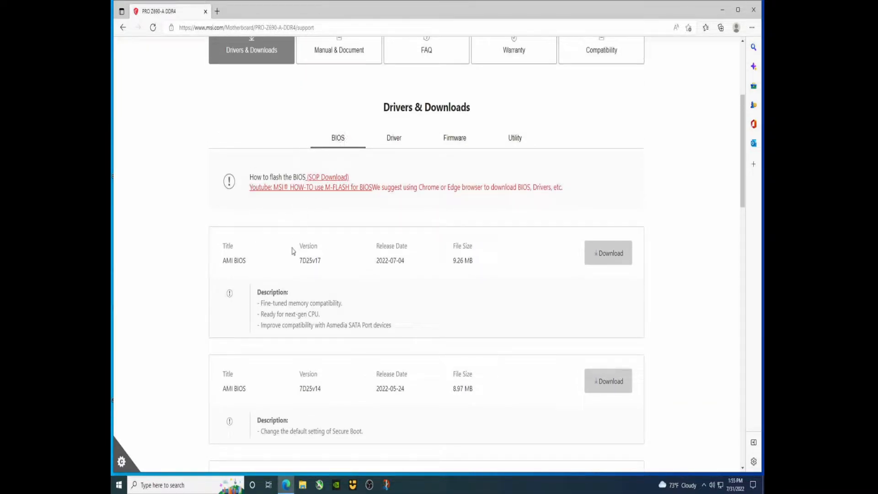
pyautogui.scroll(-3)
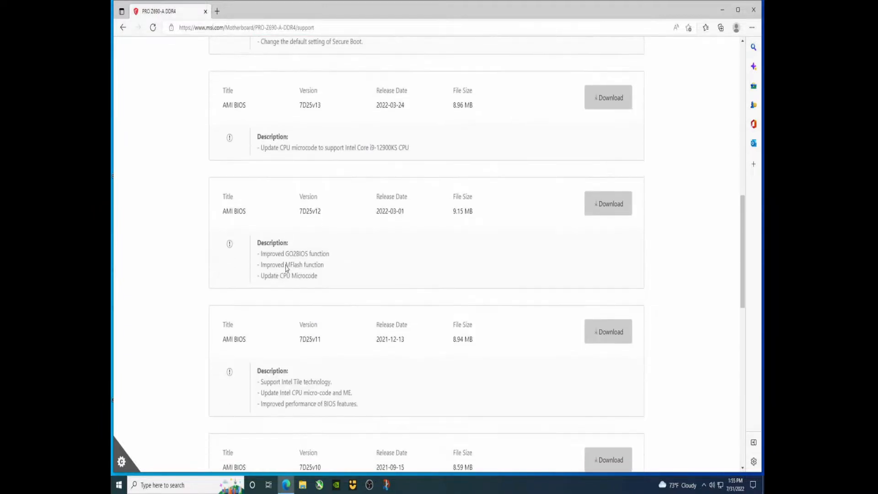
pyautogui.scroll(-3)
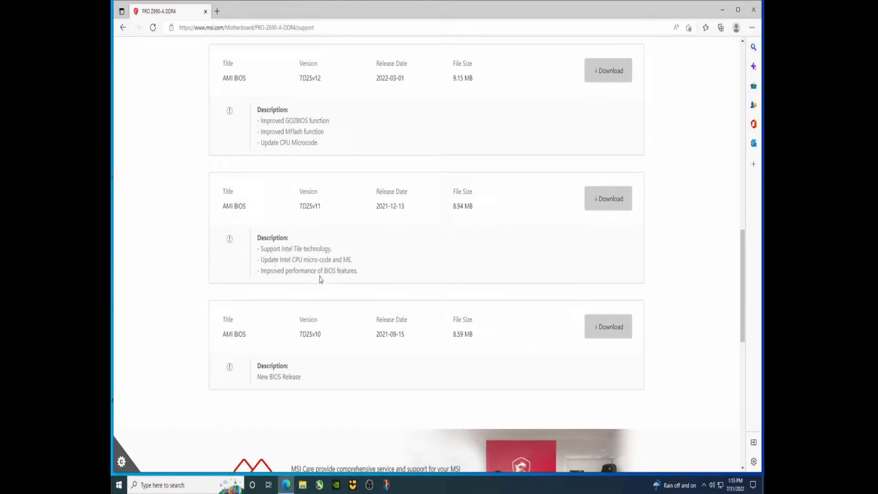
pyautogui.moveTo(283, 279)
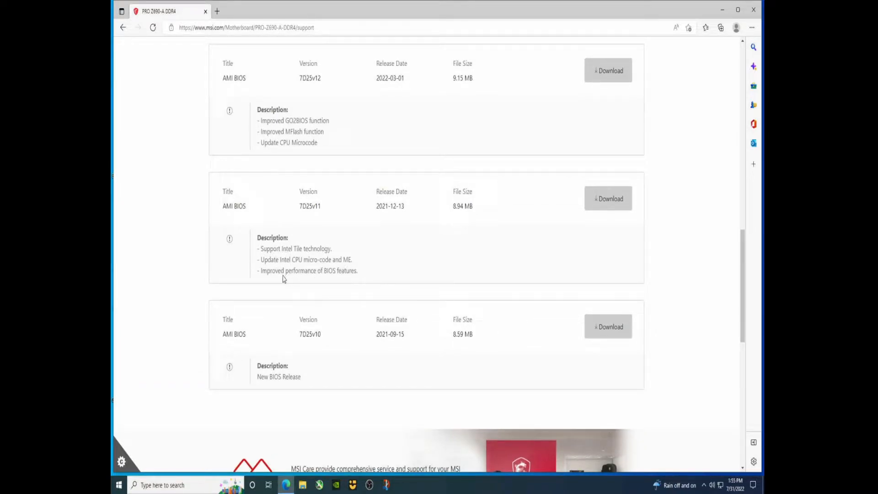
pyautogui.scroll(3)
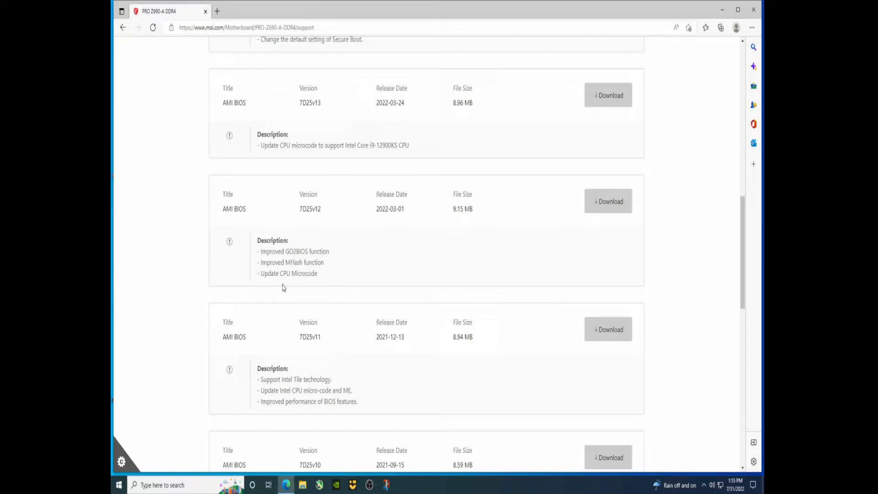
pyautogui.moveTo(284, 292)
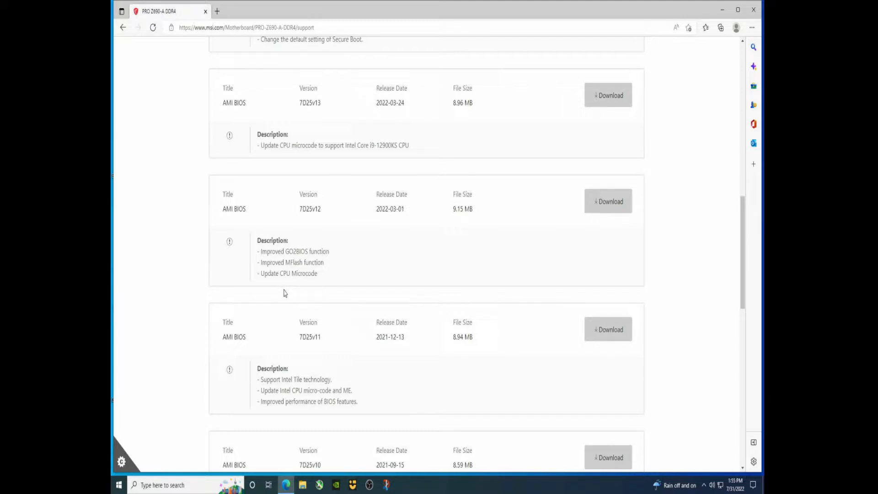
pyautogui.moveTo(256, 286)
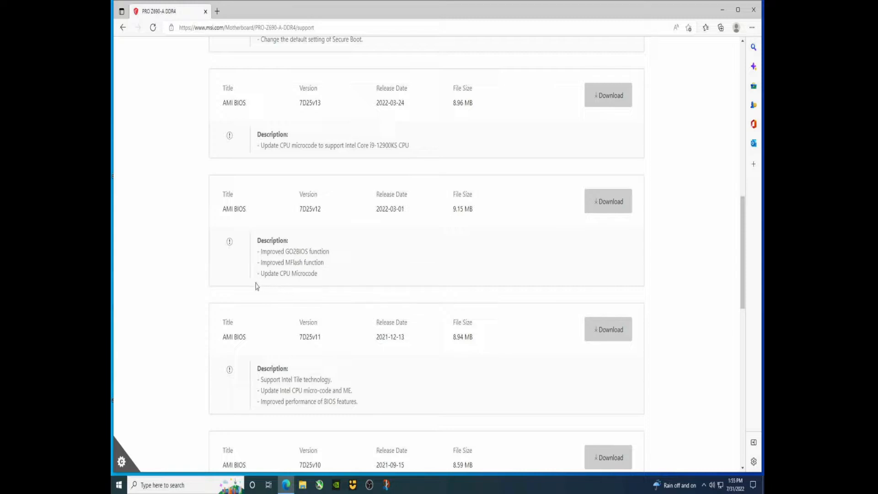
pyautogui.scroll(3)
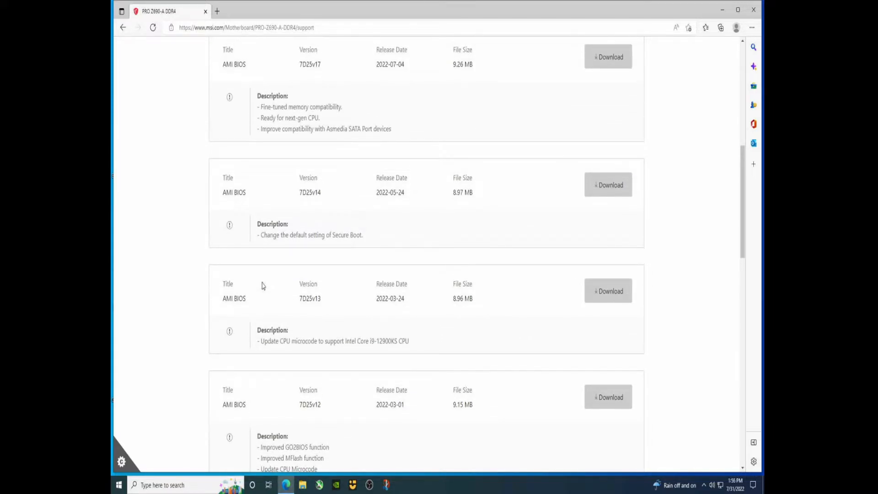
pyautogui.moveTo(352, 358)
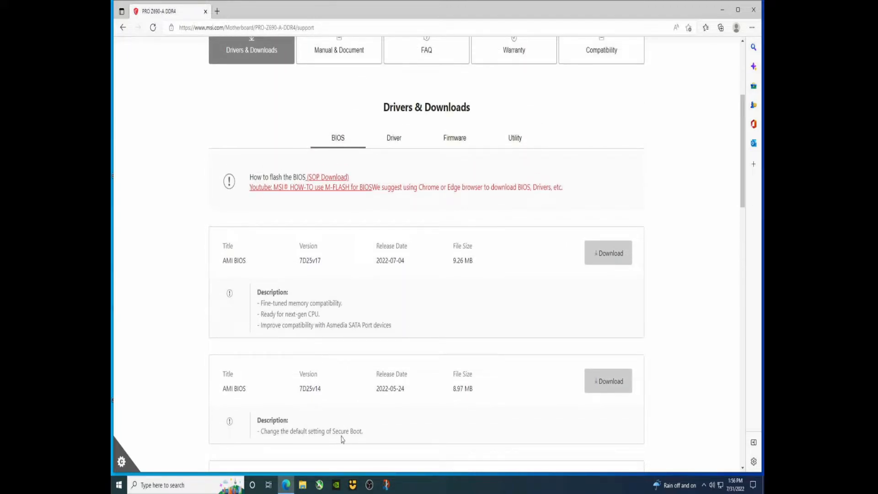
pyautogui.moveTo(272, 336)
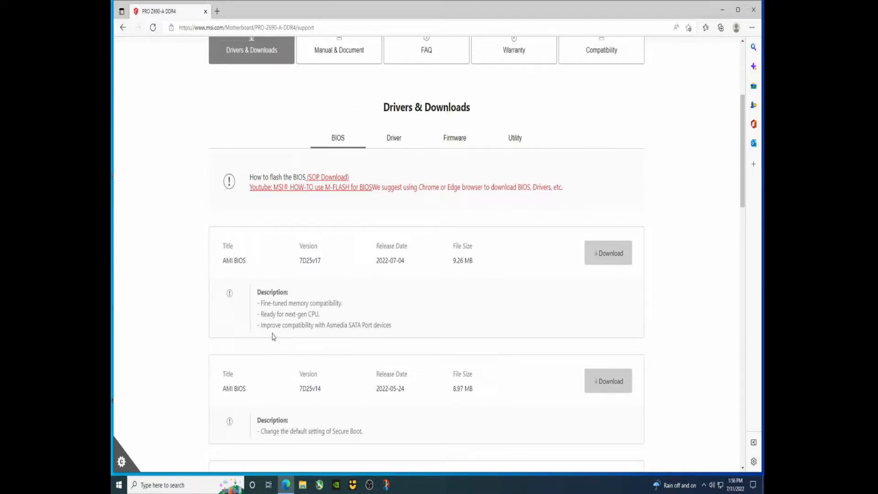
# Download the 7D25v17 AMI BIOS package (7D25v17.zip).
pyautogui.doubleClick(267, 313)
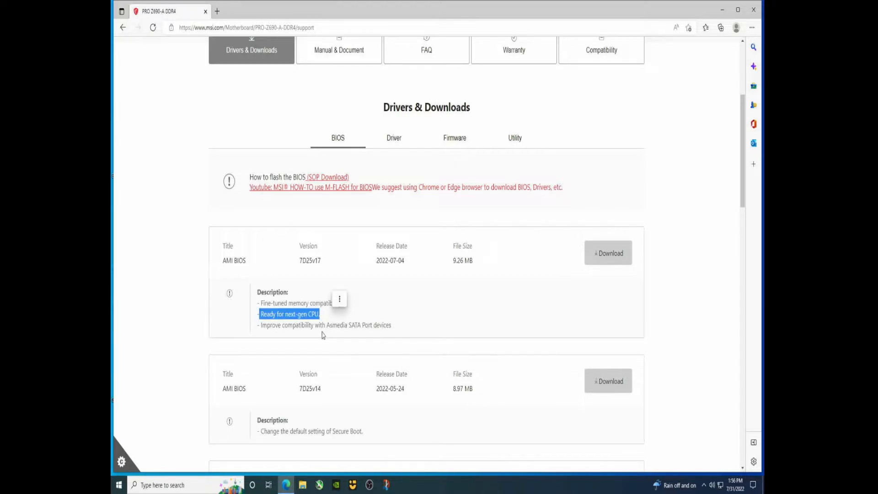
pyautogui.moveTo(312, 340)
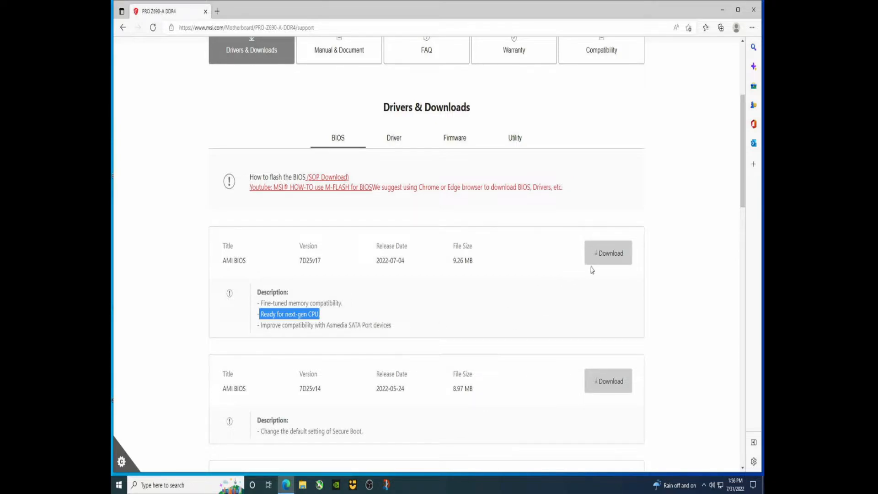
pyautogui.moveTo(607, 254)
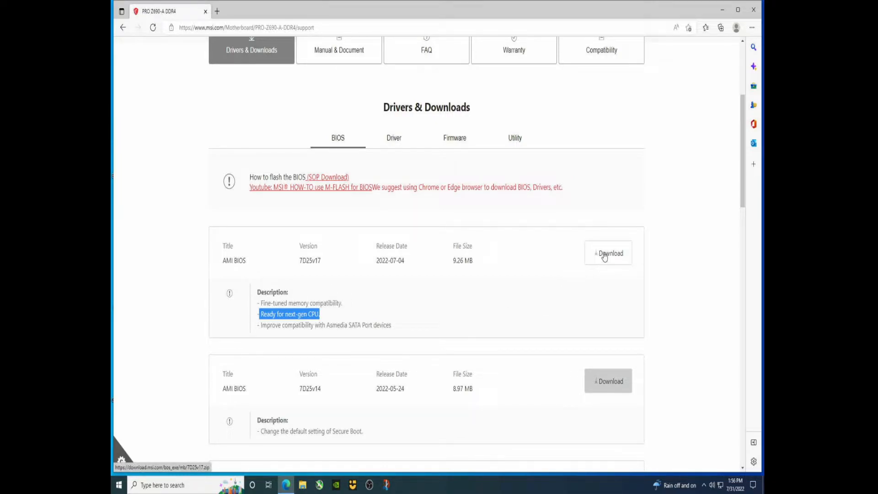
pyautogui.click(607, 252)
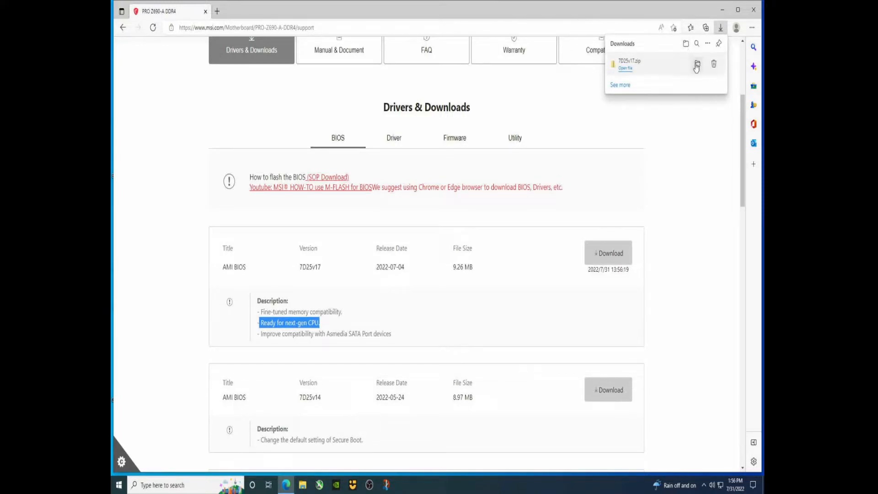
# Copy the downloaded 7D25v17.zip onto the BigUSB (E:) drive.
pyautogui.click(695, 63)
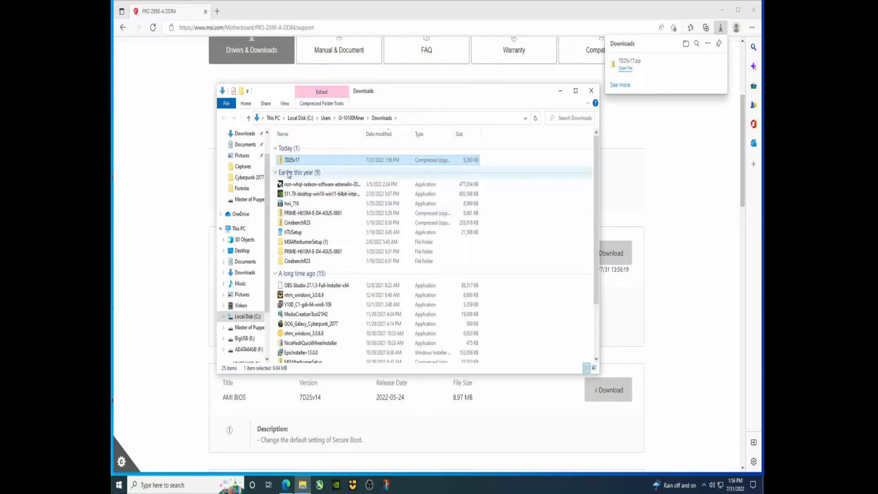
pyautogui.rightClick(290, 159)
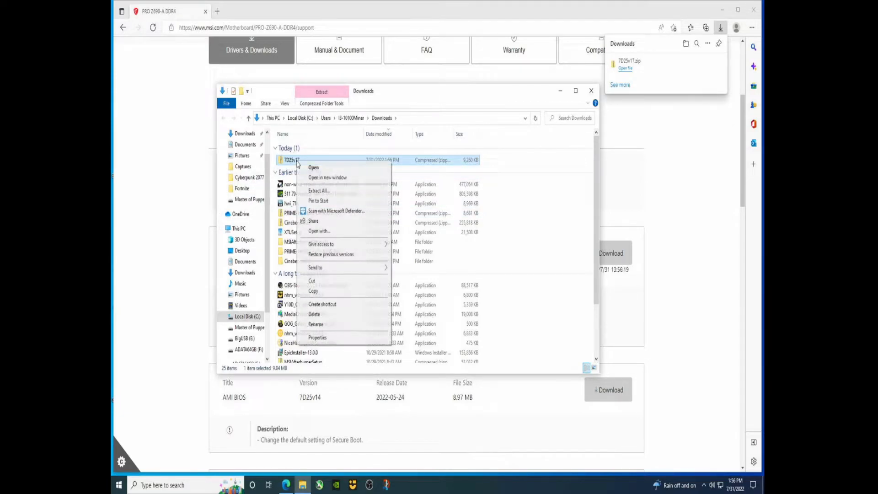
pyautogui.moveTo(323, 291)
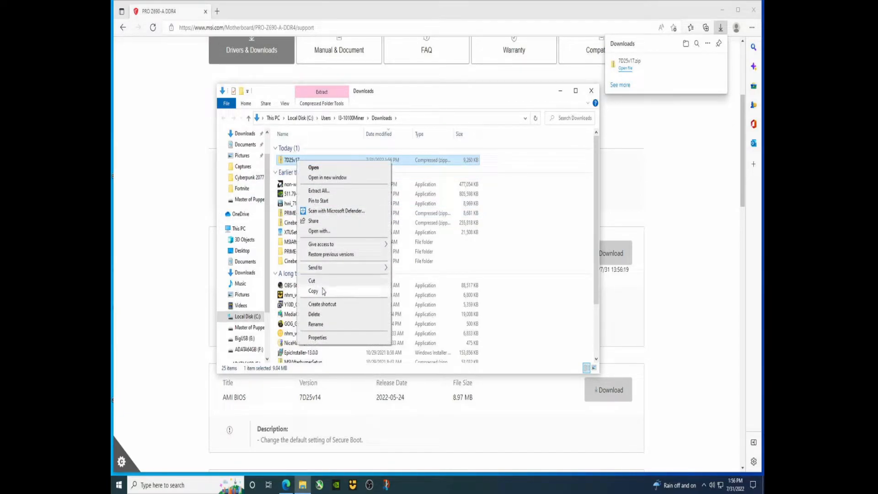
pyautogui.click(246, 357)
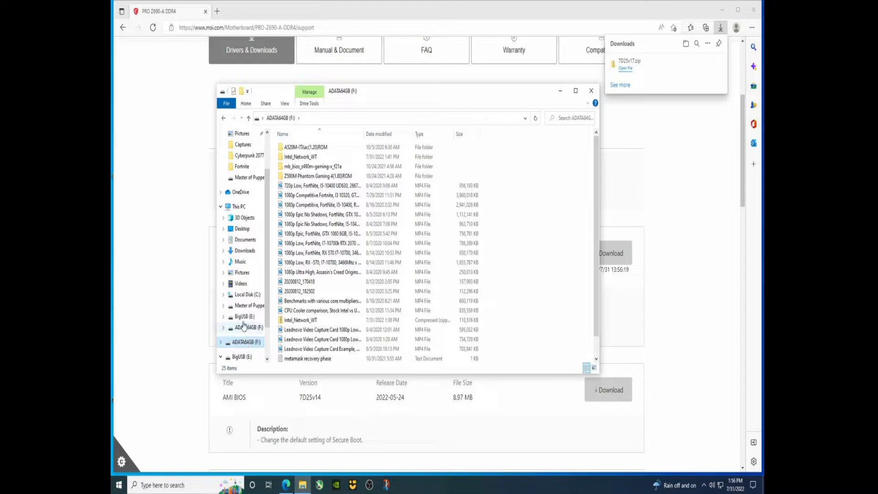
pyautogui.rightClick(347, 218)
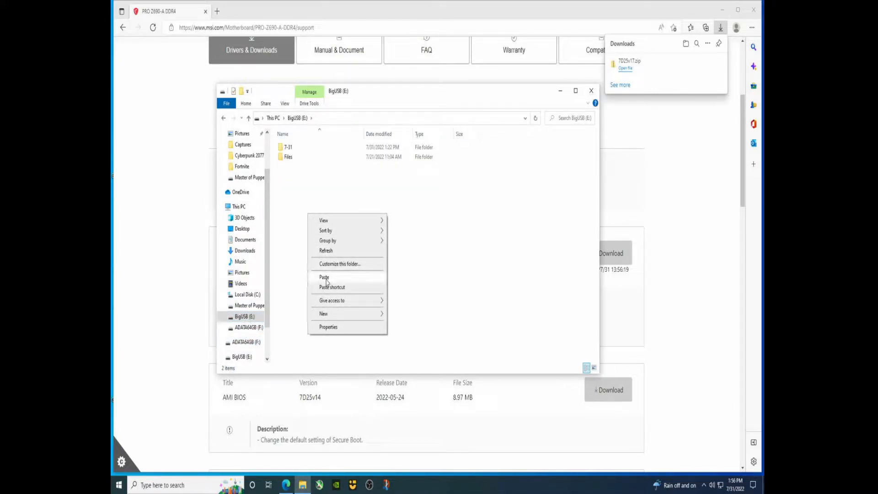
pyautogui.click(324, 277)
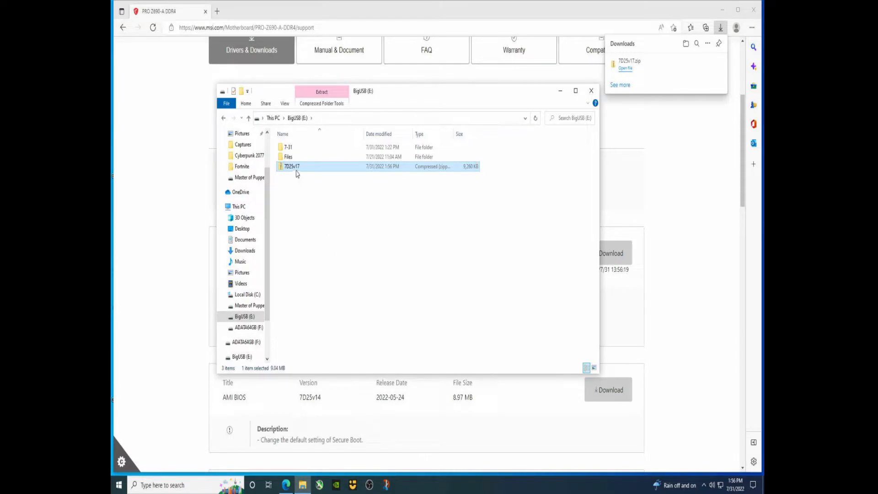
# Start extracting 7D25v17.zip on the BigUSB drive with Extract All.
pyautogui.rightClick(292, 166)
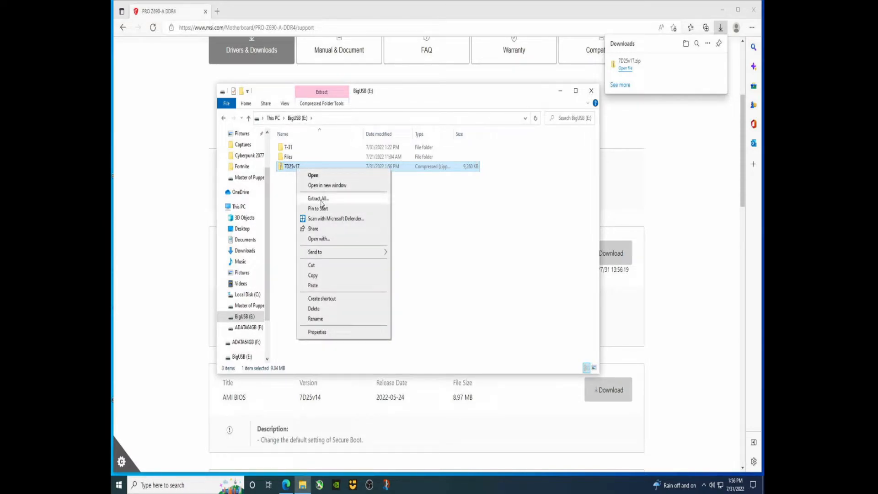
pyautogui.click(318, 198)
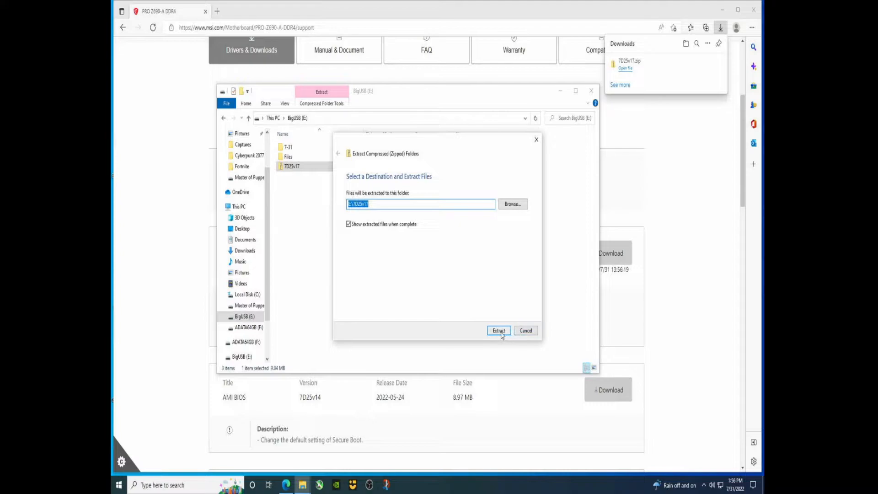
# Extract the archive into a 7D25v17 folder on BigUSB and look inside it.
pyautogui.click(498, 330)
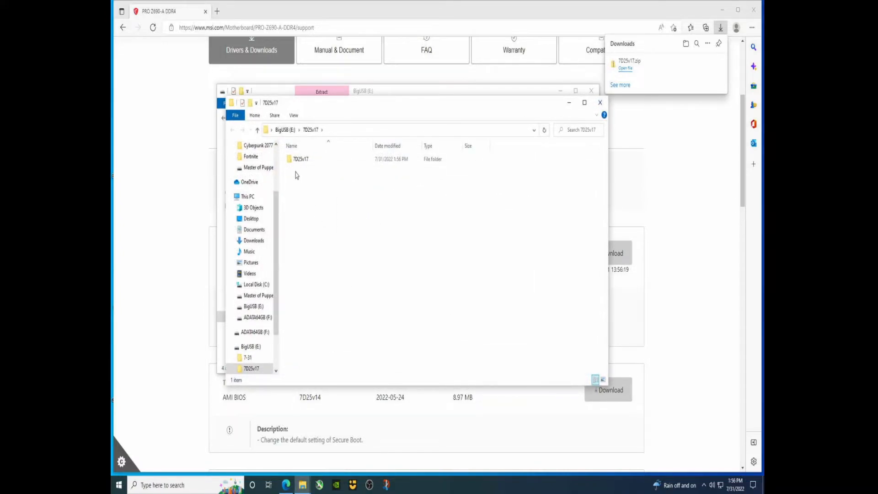
pyautogui.click(300, 158)
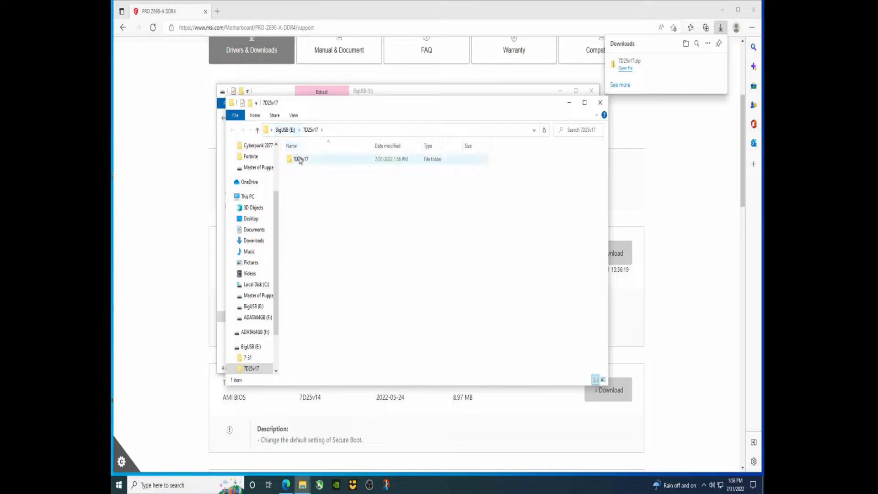
pyautogui.doubleClick(301, 159)
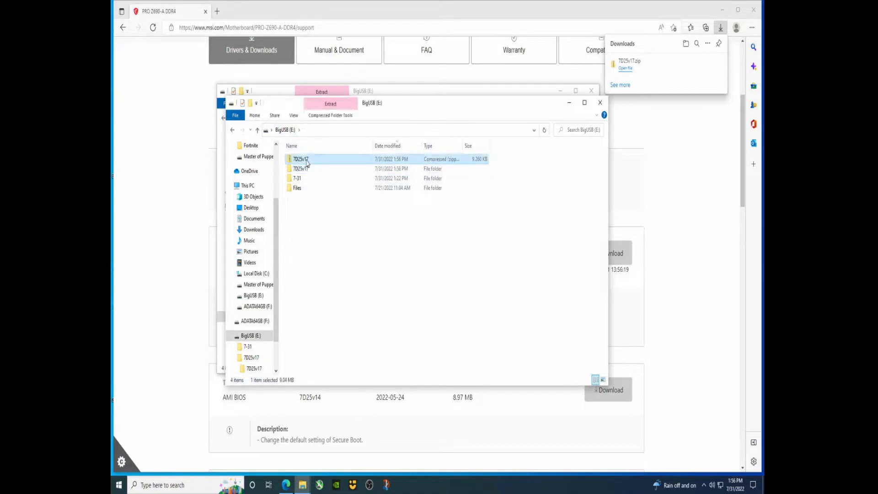
# Permanently delete 7D25v17.zip from BigUSB, keeping only the extracted folder.
pyautogui.rightClick(300, 159)
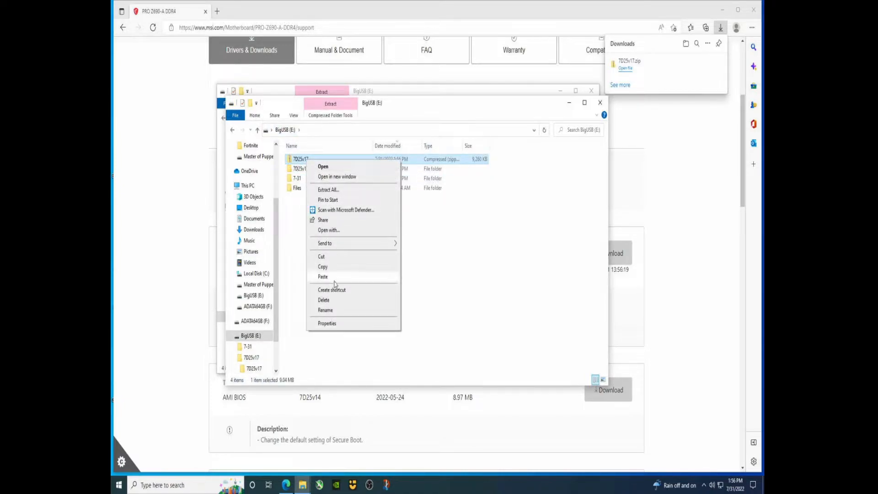
pyautogui.click(324, 300)
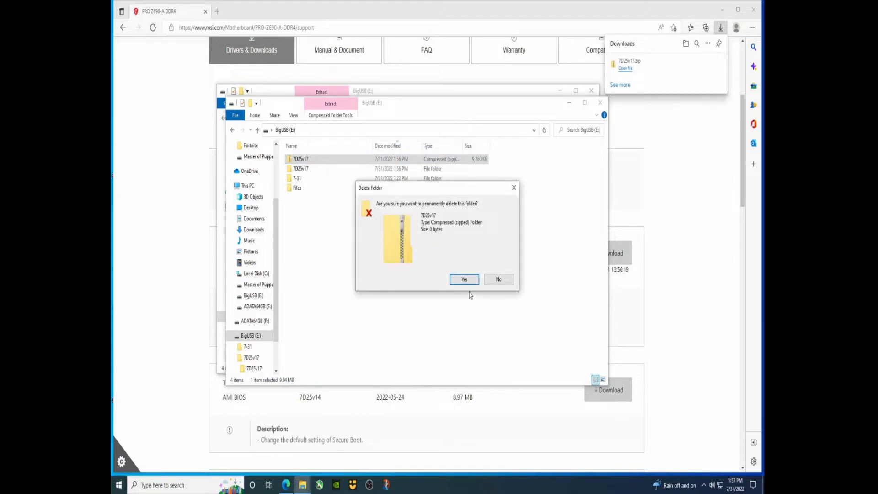
pyautogui.click(464, 279)
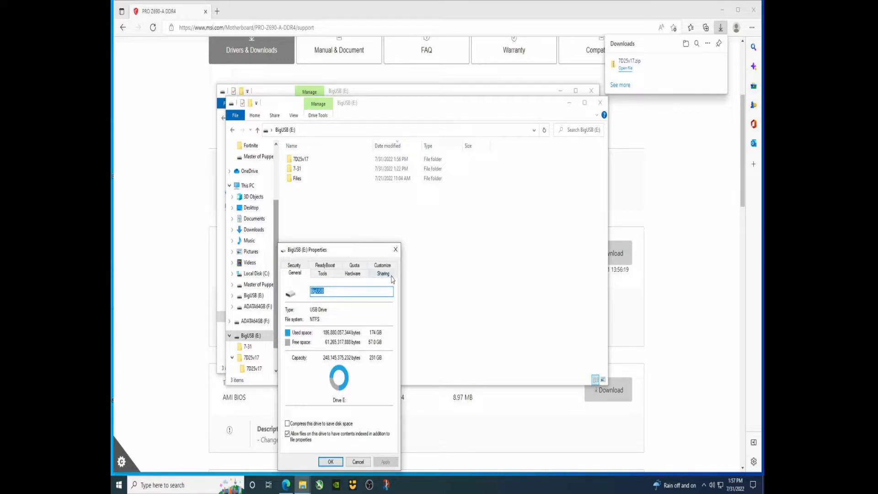
pyautogui.click(357, 461)
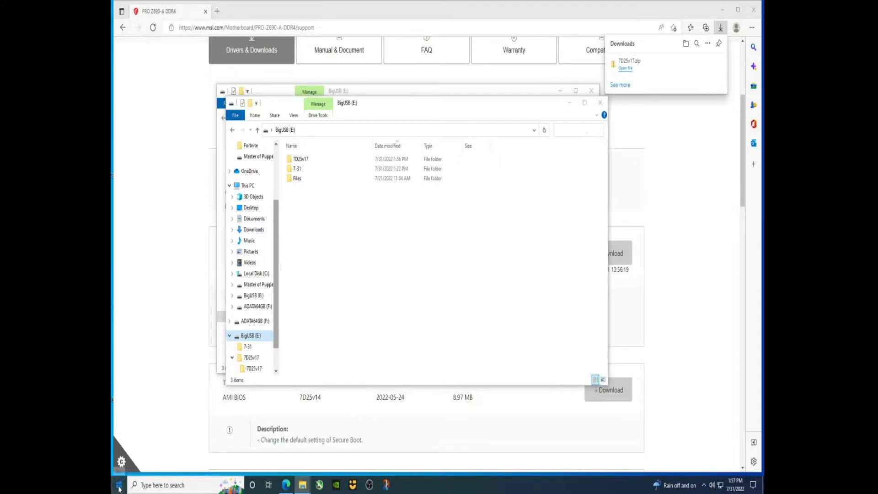
# Restart the PC from the Start menu's power options.
pyautogui.click(119, 484)
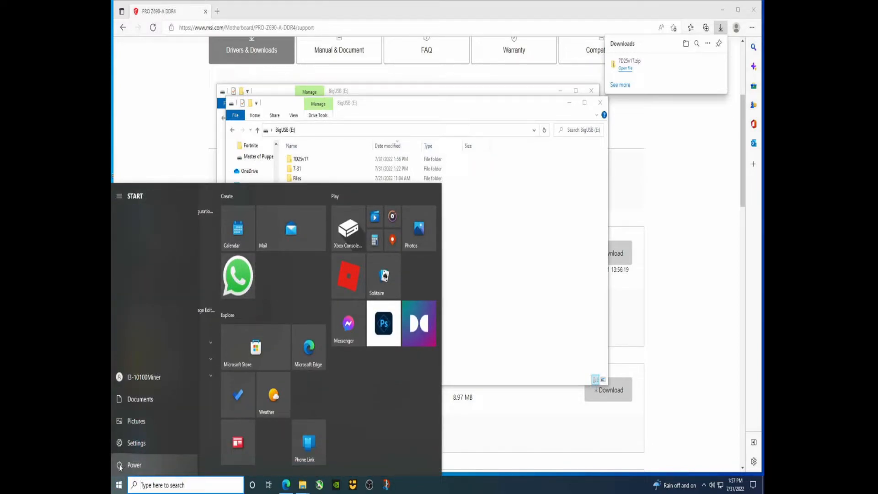
pyautogui.click(134, 465)
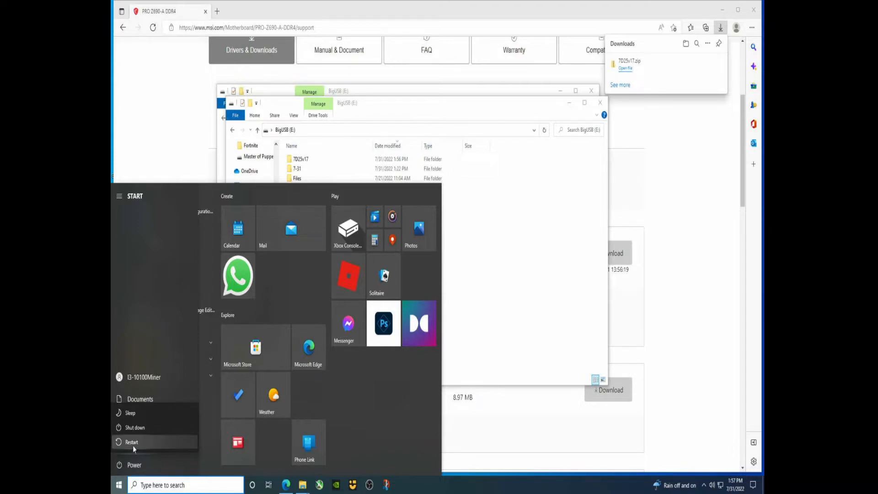
pyautogui.click(131, 442)
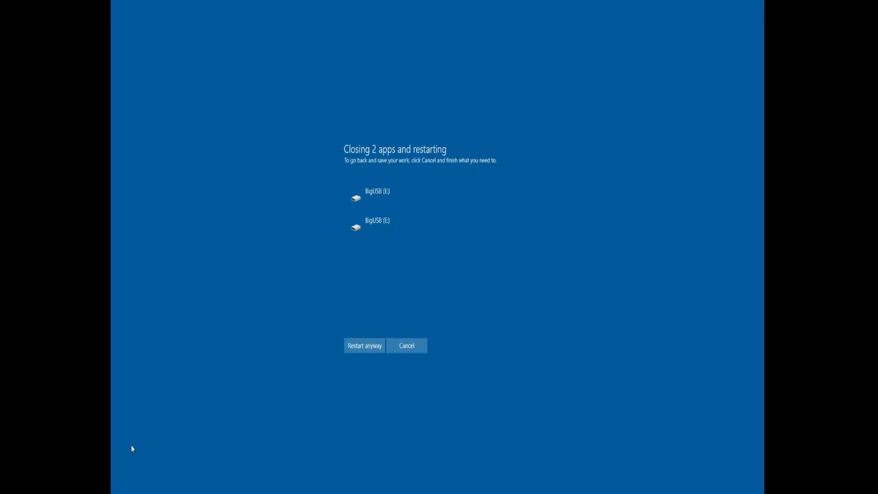
pyautogui.moveTo(387, 327)
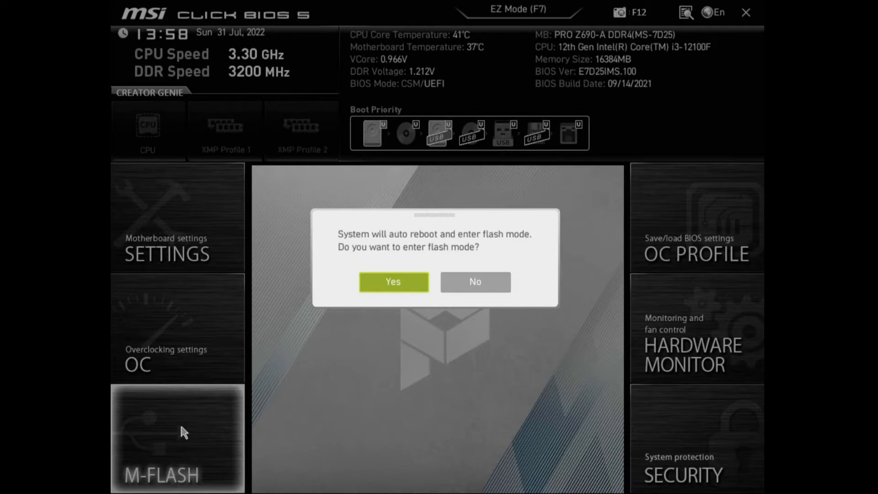
pyautogui.moveTo(400, 259)
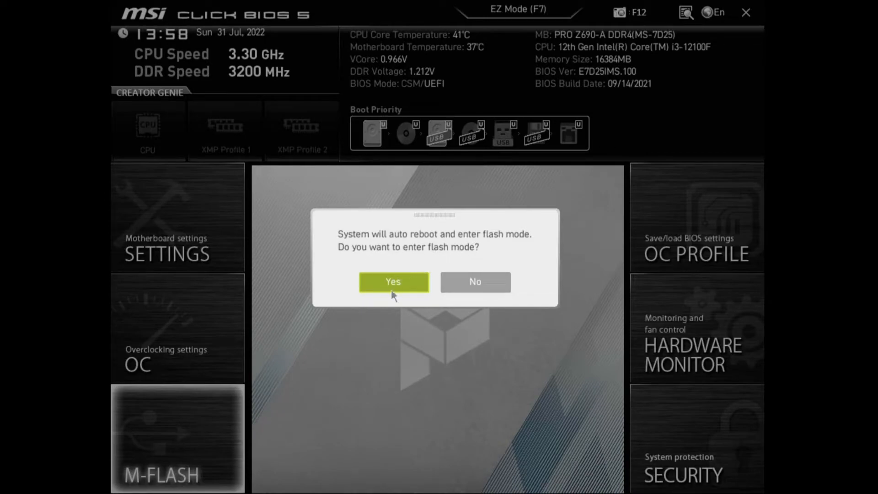
# Confirm rebooting into M-Flash mode, reaching the flash file browser.
pyautogui.click(393, 281)
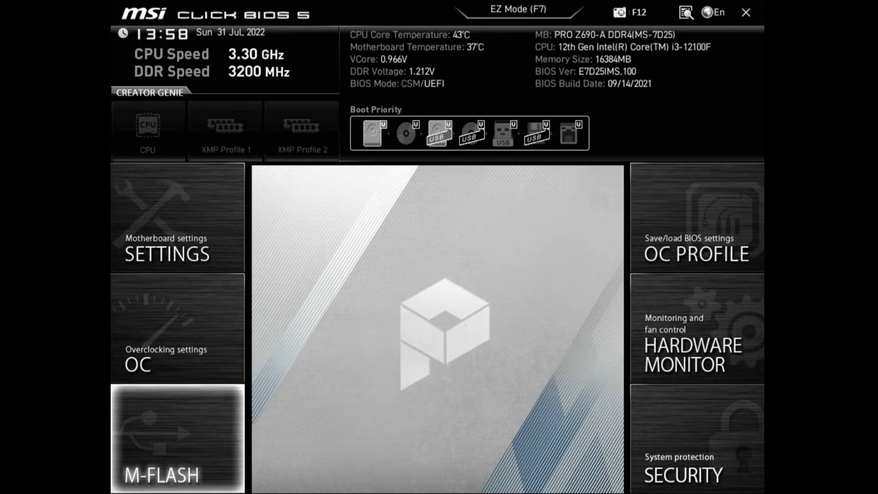
pyautogui.click(160, 438)
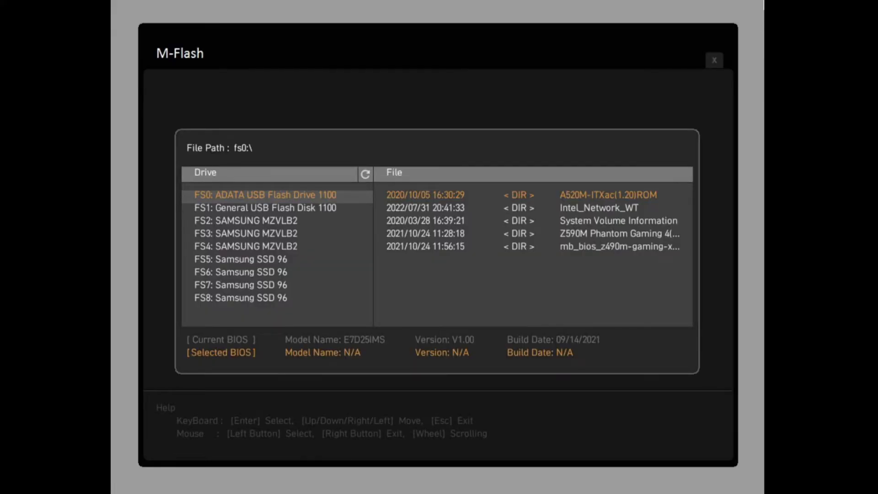
pyautogui.moveTo(755, 52)
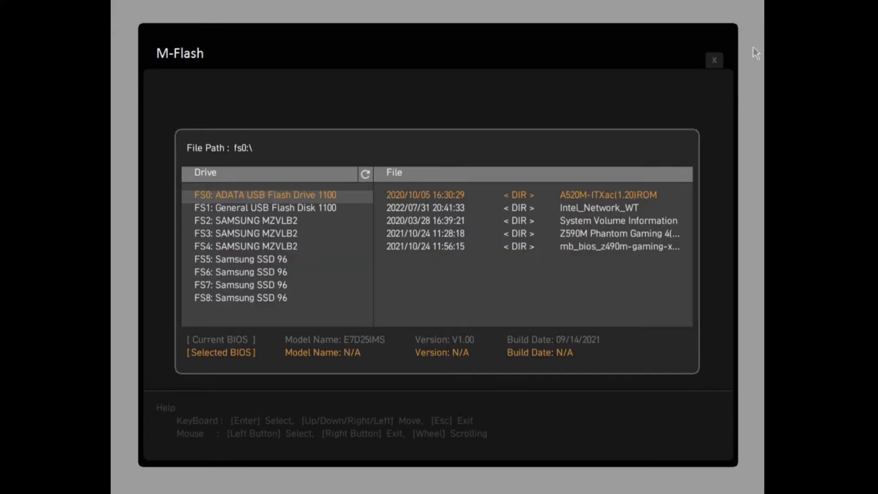
pyautogui.moveTo(740, 15)
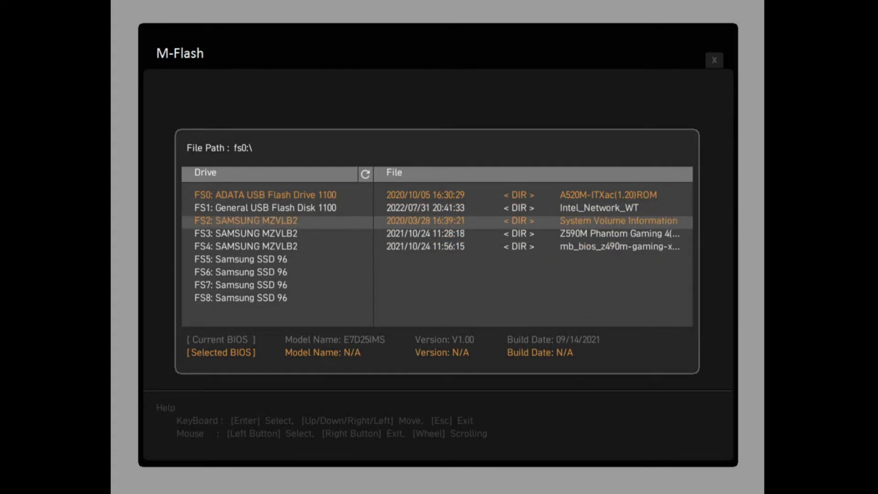
# Select E7D25IMS.170 from the 7D25v17 folder on the General USB Flash Disk.
pyautogui.click(263, 207)
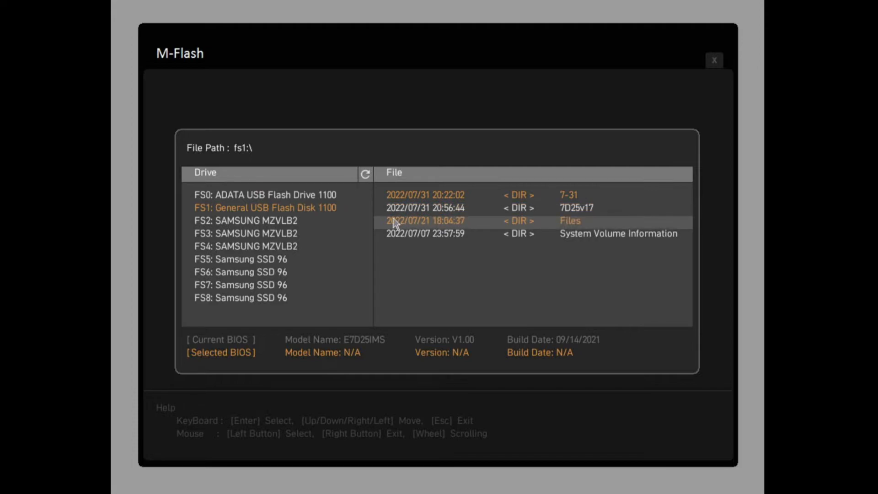
pyautogui.moveTo(425, 208)
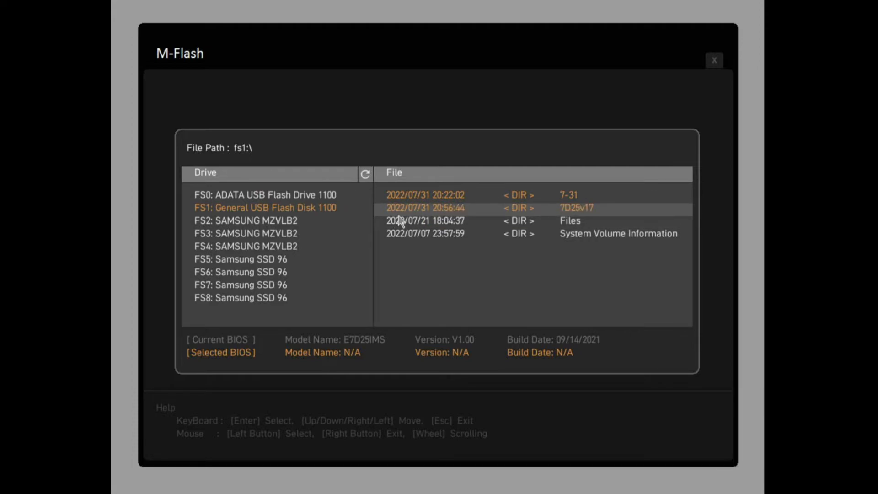
pyautogui.moveTo(418, 214)
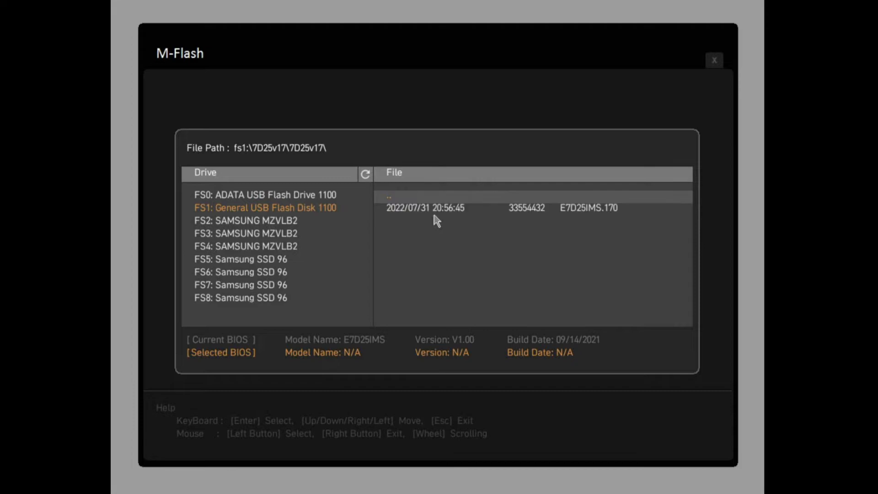
pyautogui.click(587, 207)
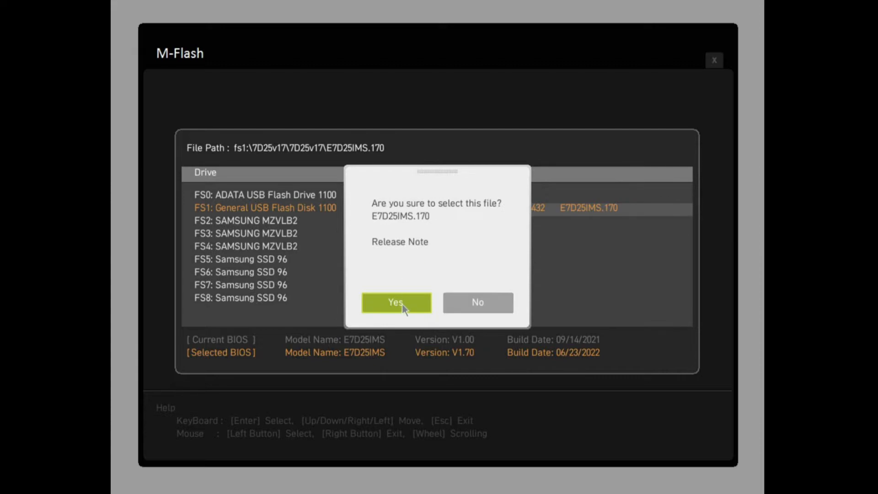
# Confirm and flash E7D25IMS.170, BIOS version 1.70 built 06/23/2022.
pyautogui.click(395, 302)
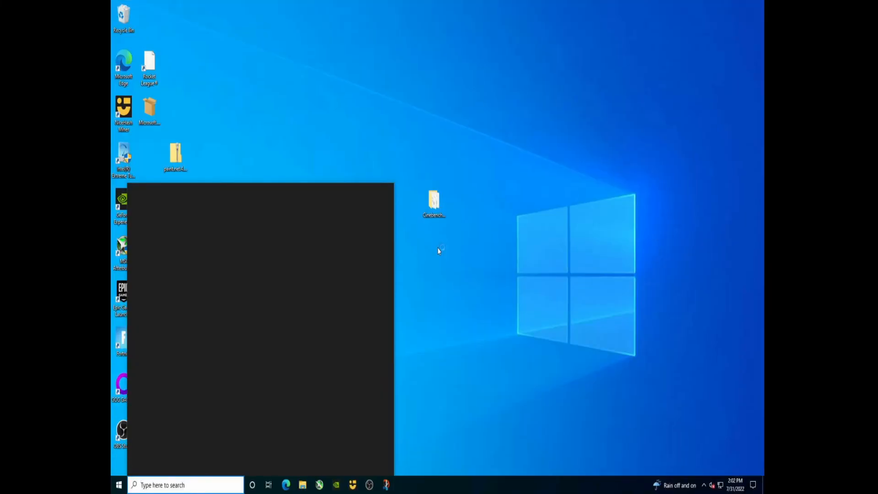
# Search the taskbar for 'sysin' so System Information appears as best match.
pyautogui.write('Snipping Tool')
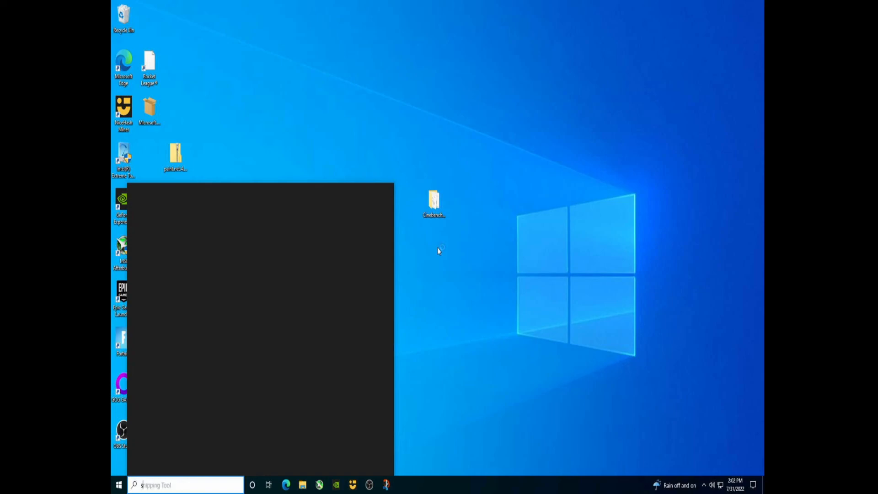
pyautogui.write('sysin')
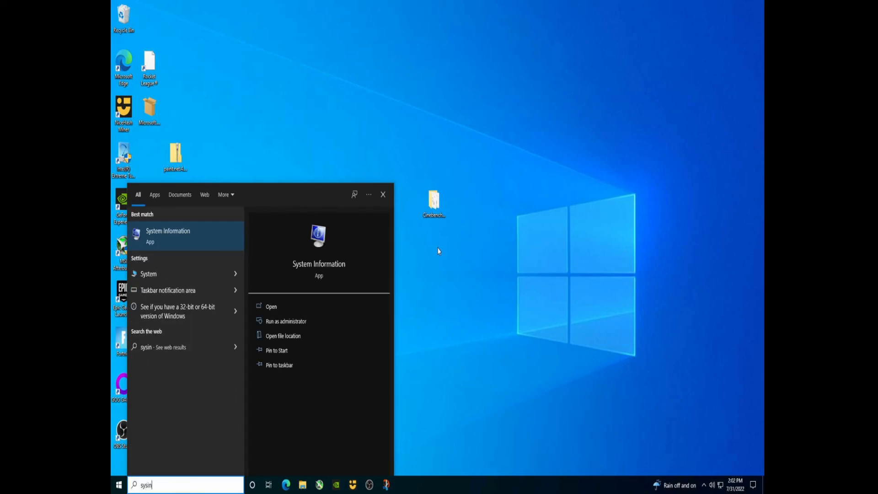
# Launch System Information and read BIOS version 1.70 dated 6/23/2022.
pyautogui.click(168, 235)
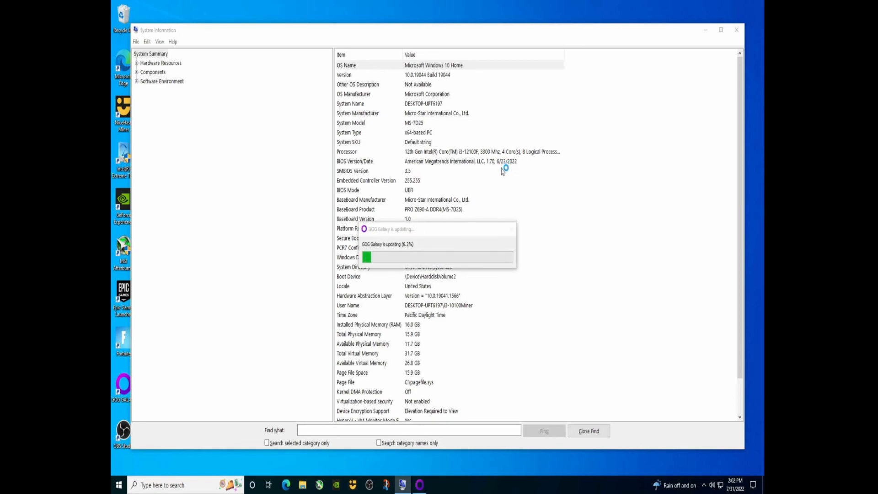
pyautogui.moveTo(519, 171)
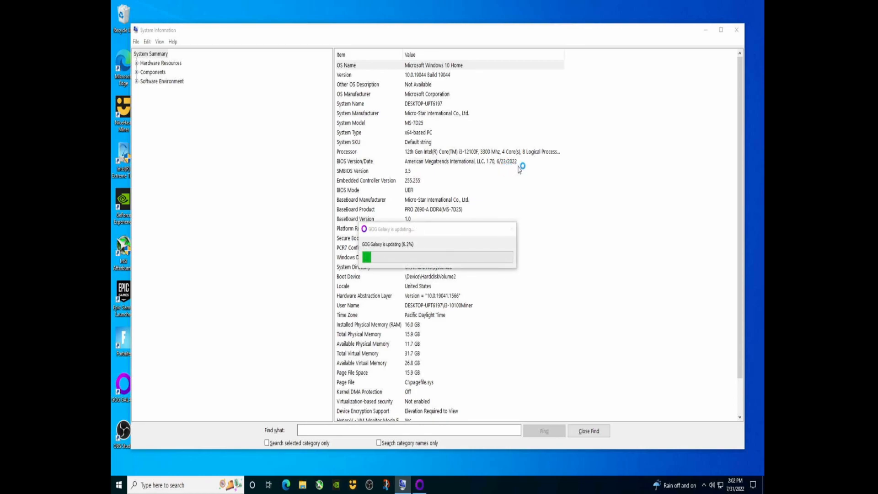